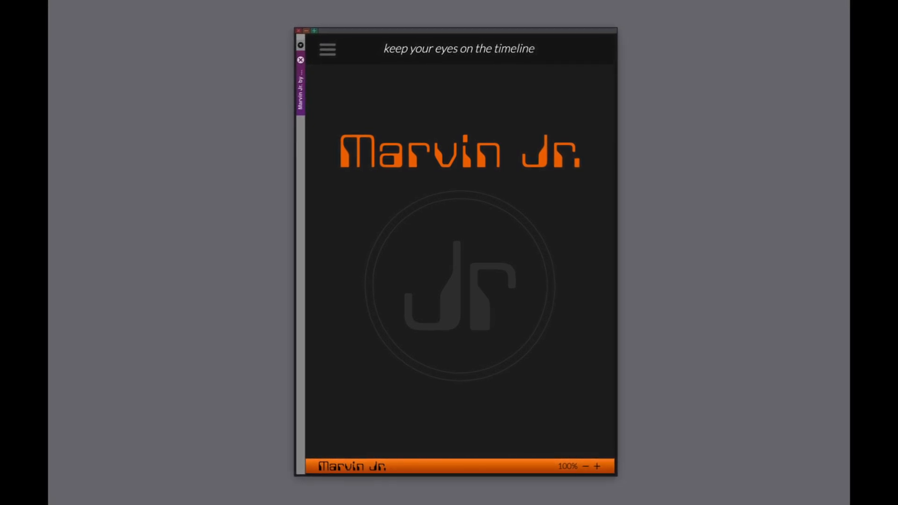
# Show the Marvin Jr. tools list and its Tools > Marvin Jr. by Doom Solutions menu entry.
pyautogui.click(326, 49)
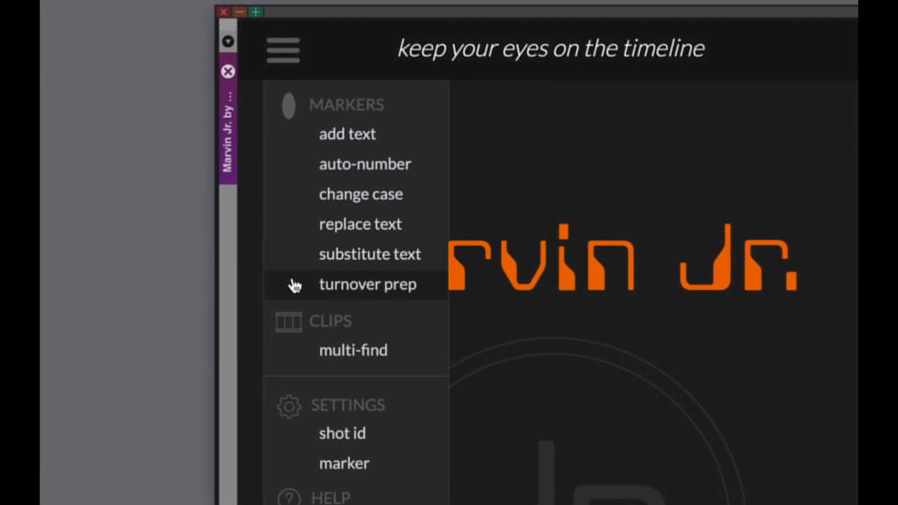
pyautogui.click(269, 8)
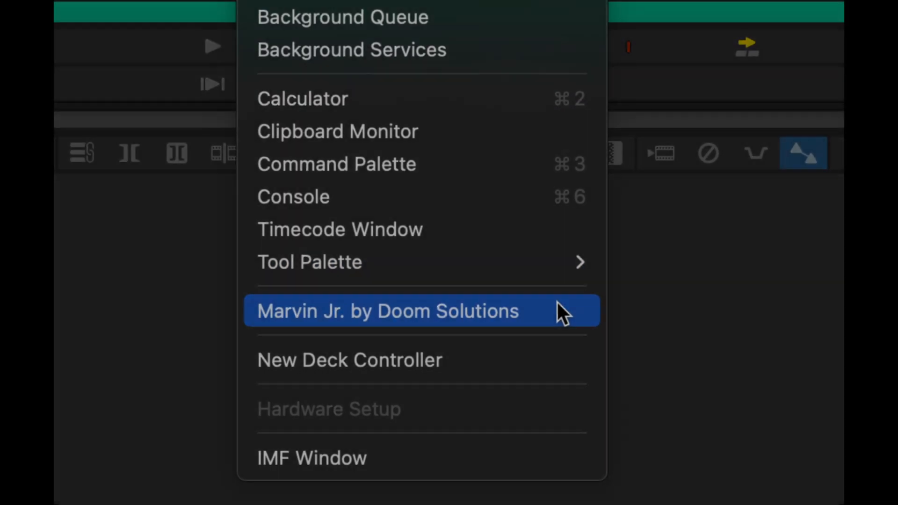
# In Change Case, choose the marker name field as the field to recase.
pyautogui.click(388, 310)
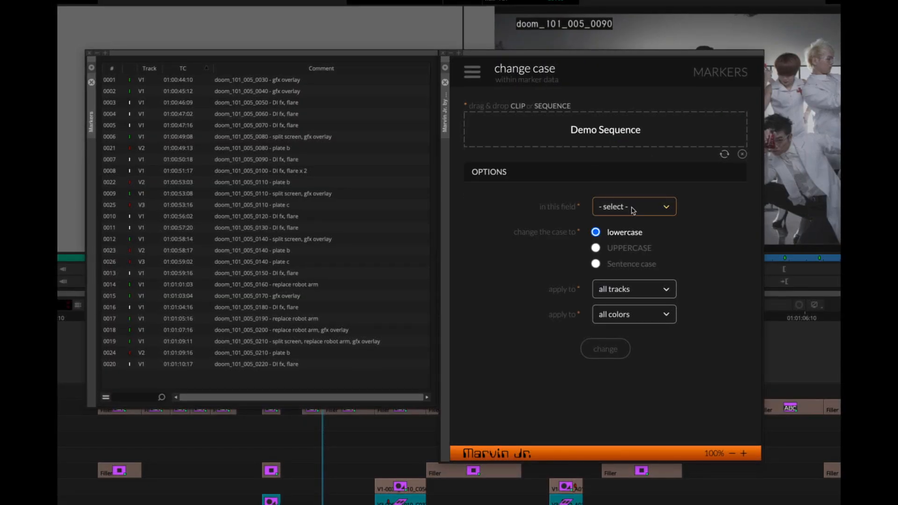
pyautogui.click(634, 207)
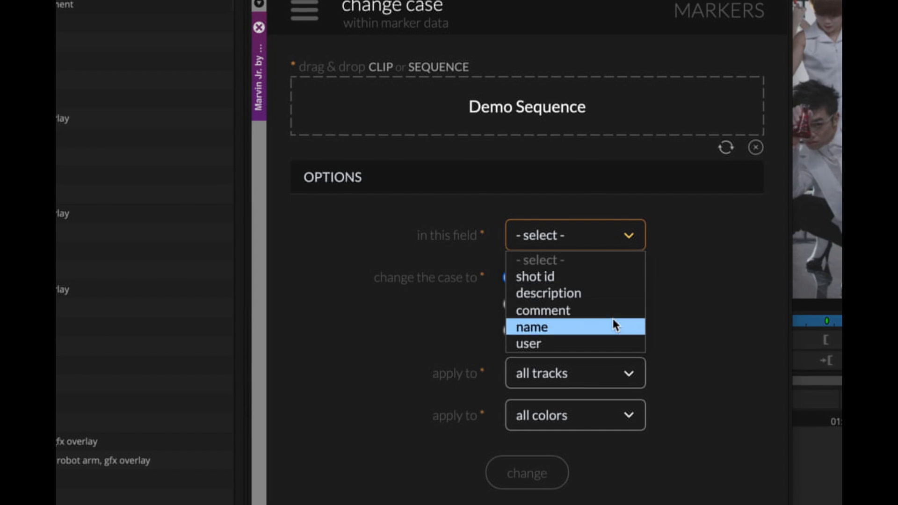
pyautogui.click(548, 292)
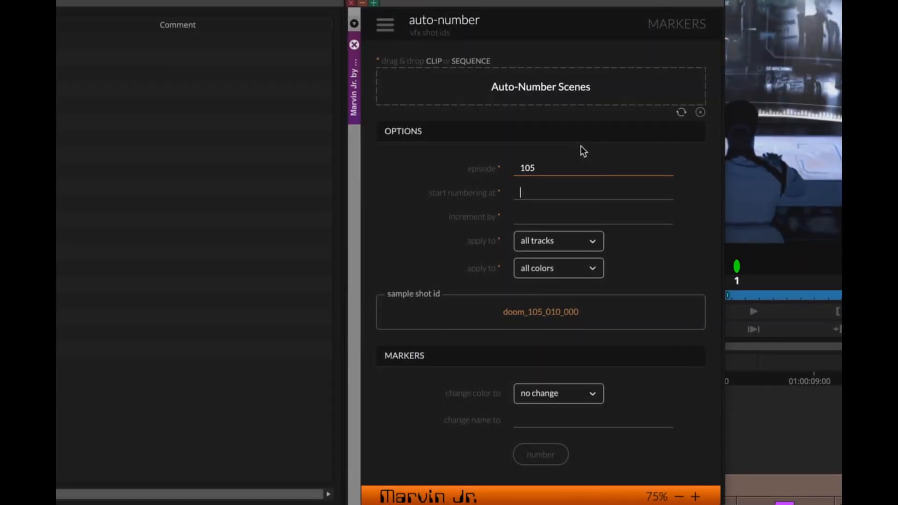
# Enter 10 as the auto-number start value before moving to Multi-Find.
pyautogui.write('10')
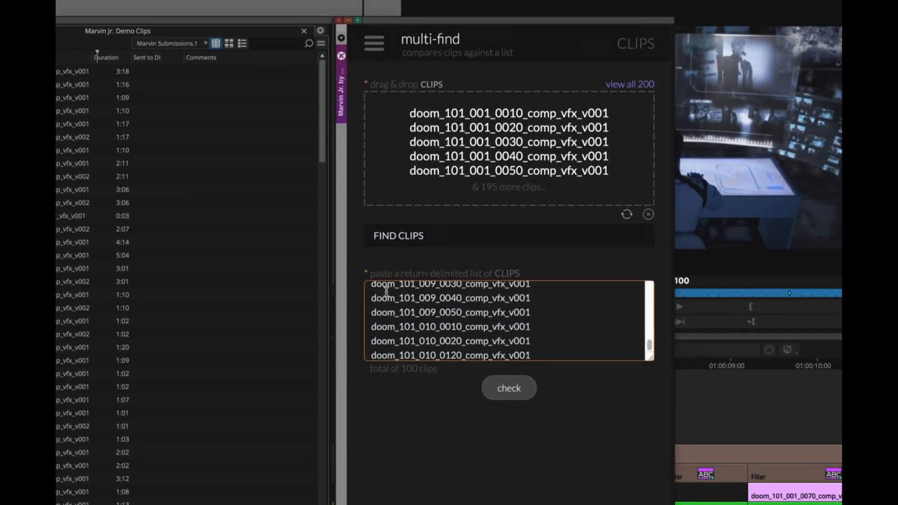
# Clear the Multi-Find list, set the Shot ID convention to scene, sequence, shot, and go to Help.
pyautogui.click(509, 388)
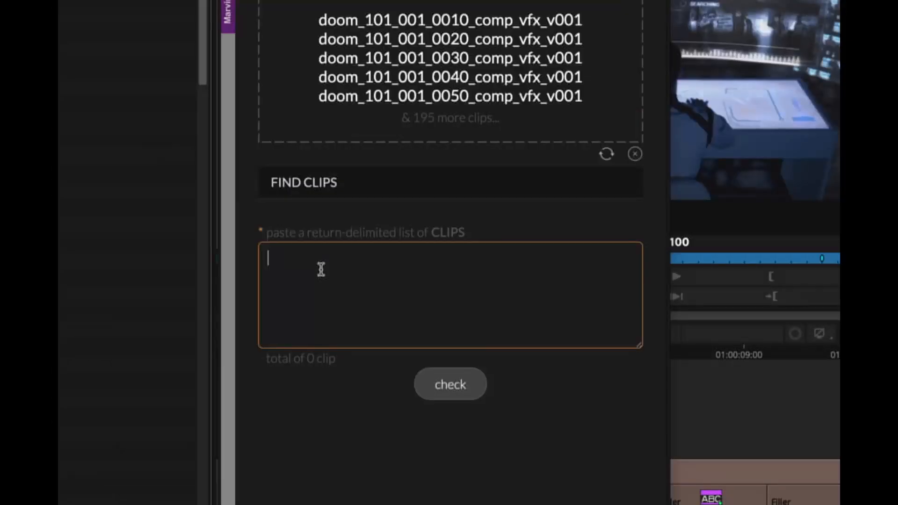
pyautogui.click(450, 384)
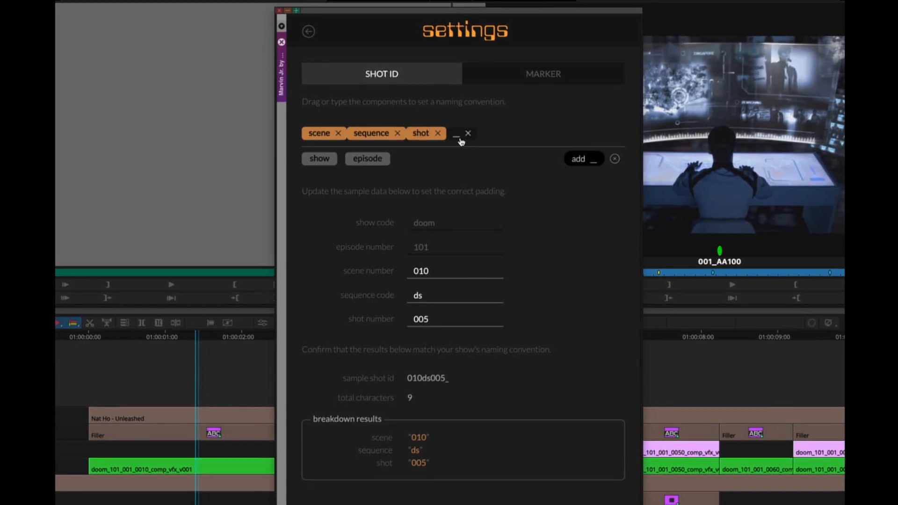
pyautogui.click(541, 73)
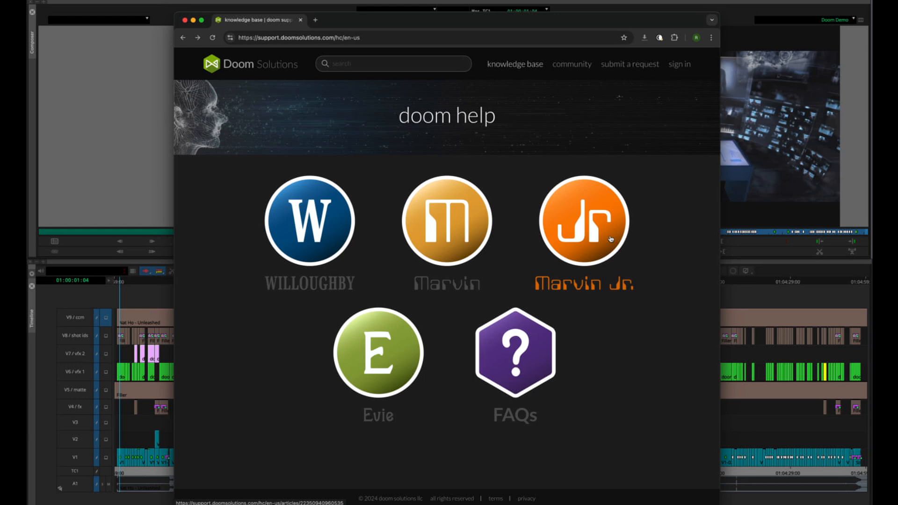
# Open the Marvin Jr. help articles, then the submit-a-request form.
pyautogui.click(582, 220)
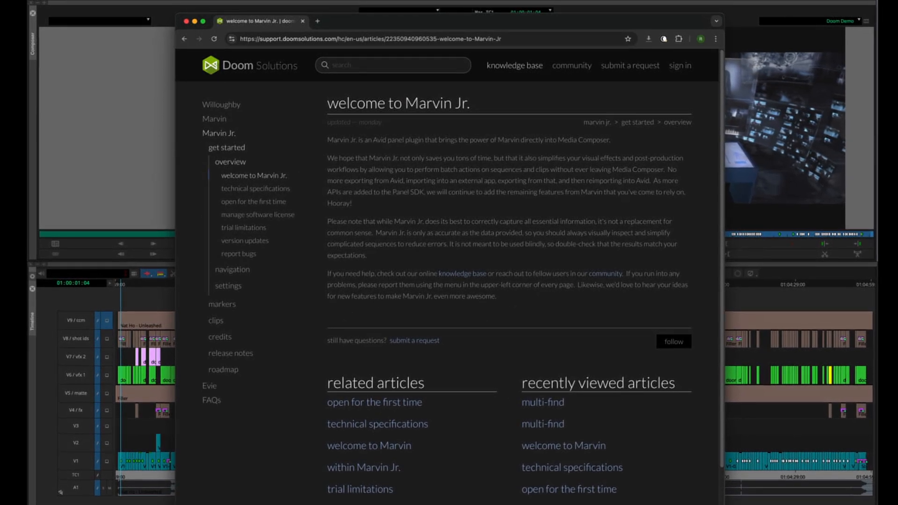
pyautogui.click(629, 65)
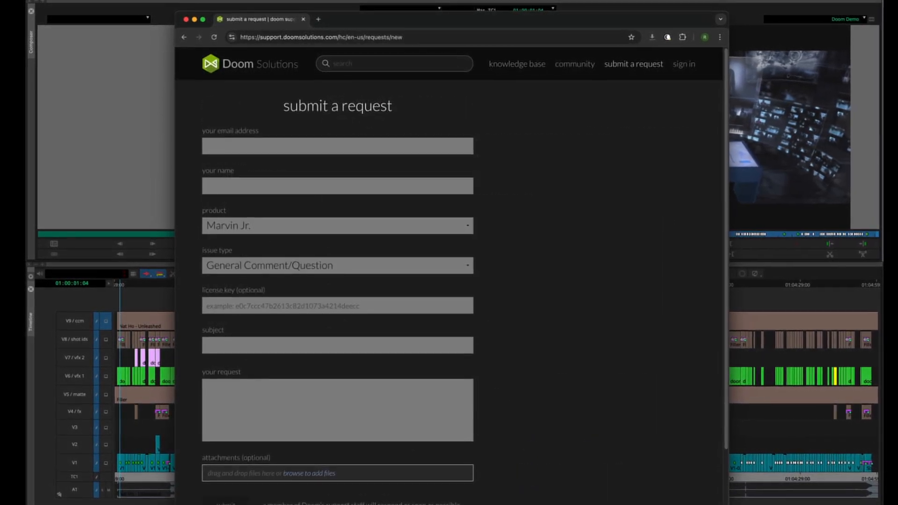